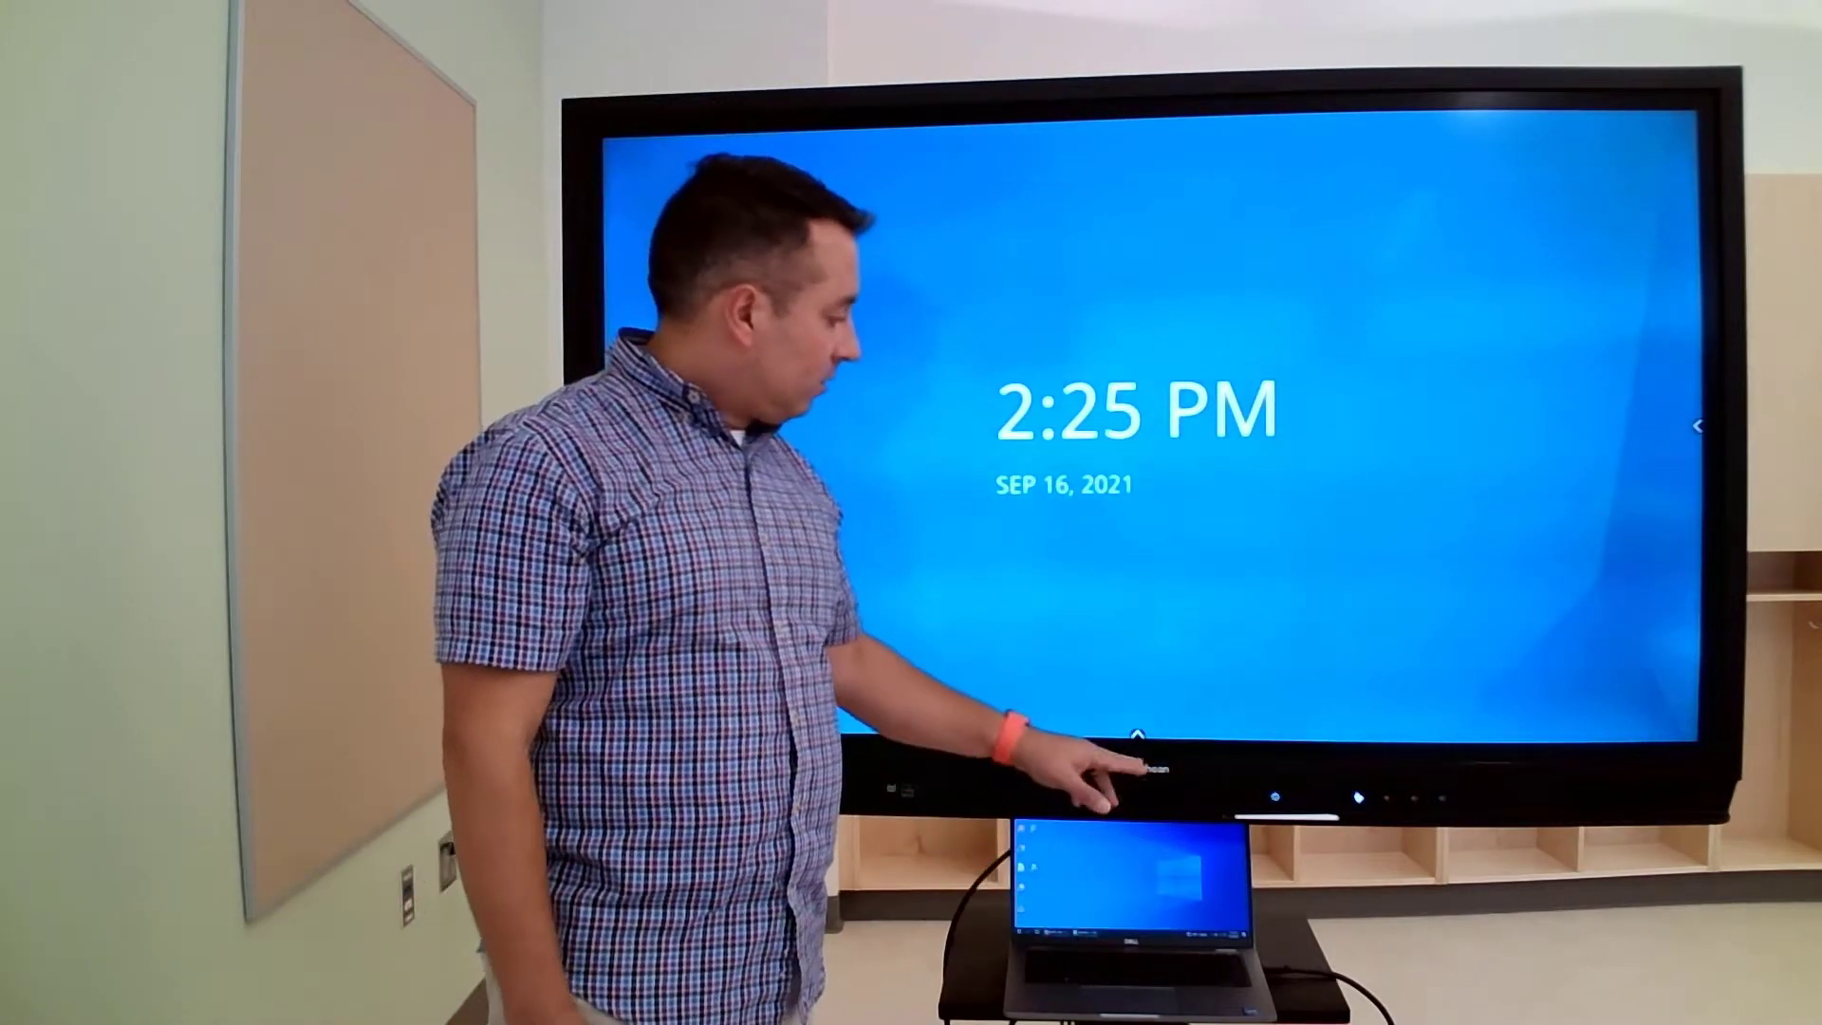
- Switch the board's source to the laptop's HDMI input so its Windows desktop appears
left_click(1135, 738)
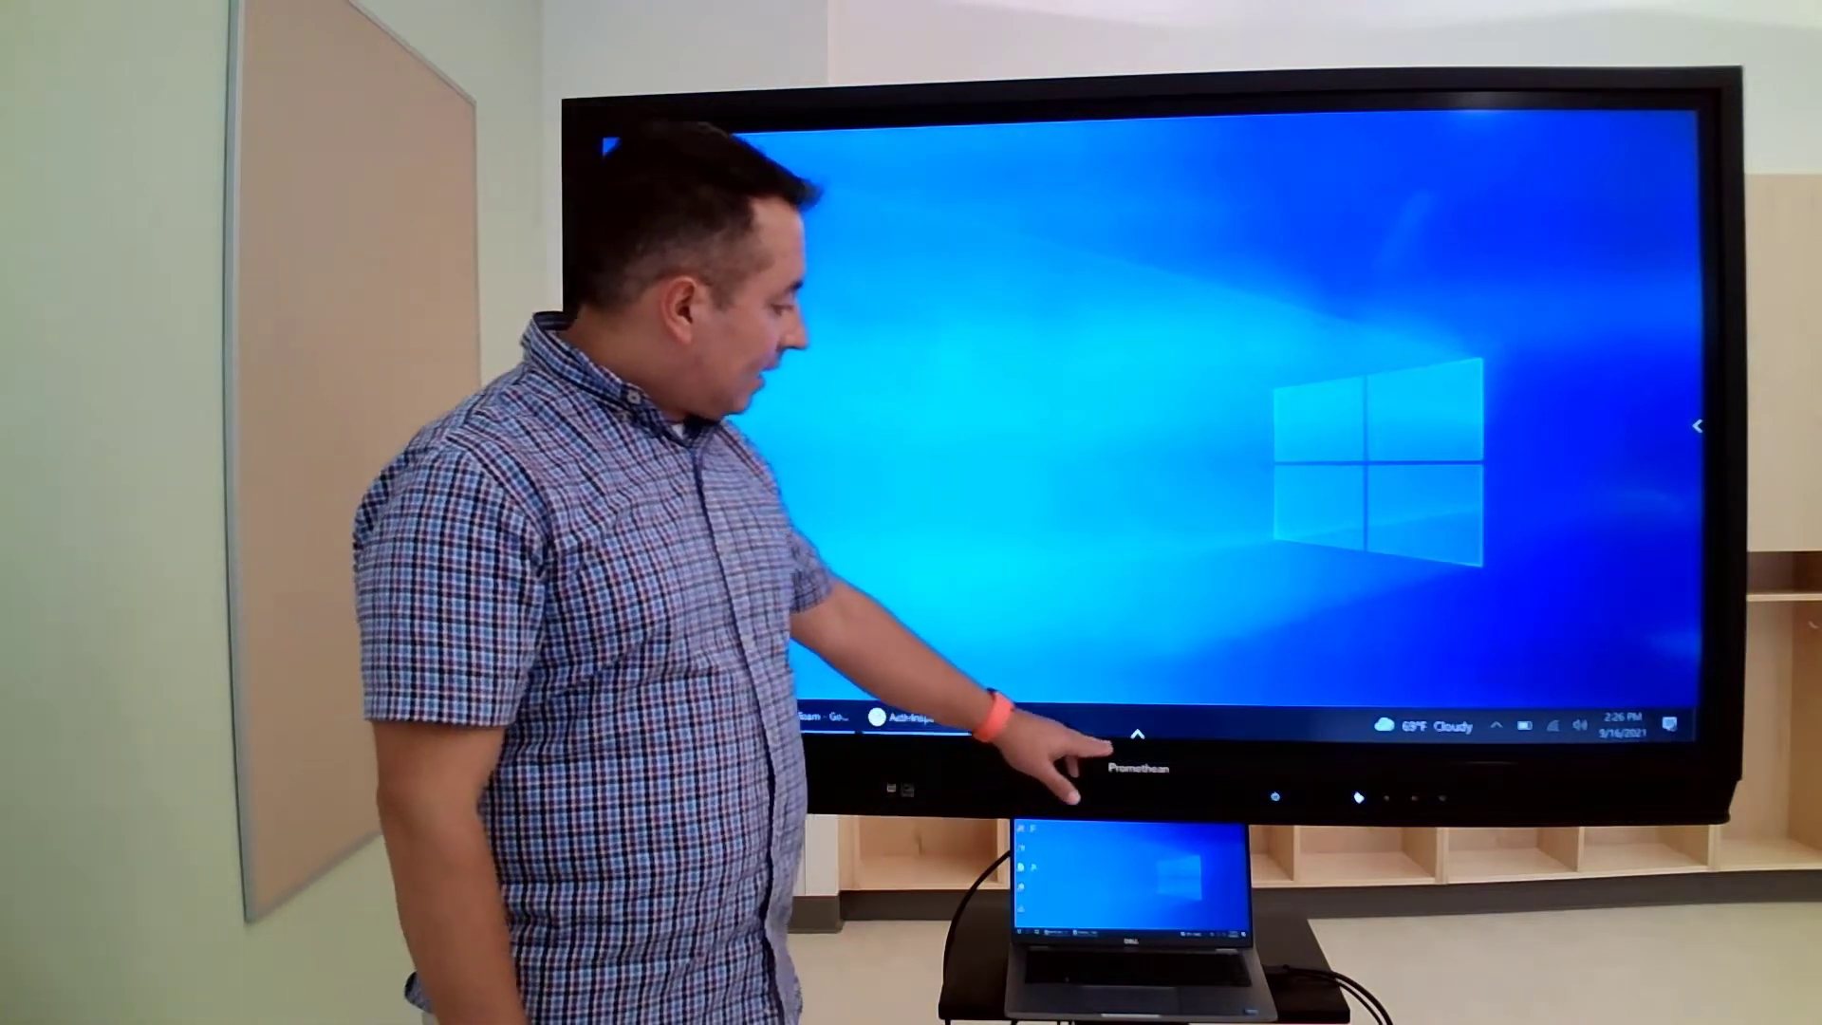
- Use the bottom menu arrow to go Home, returning the board to its clock screen
left_click(1135, 732)
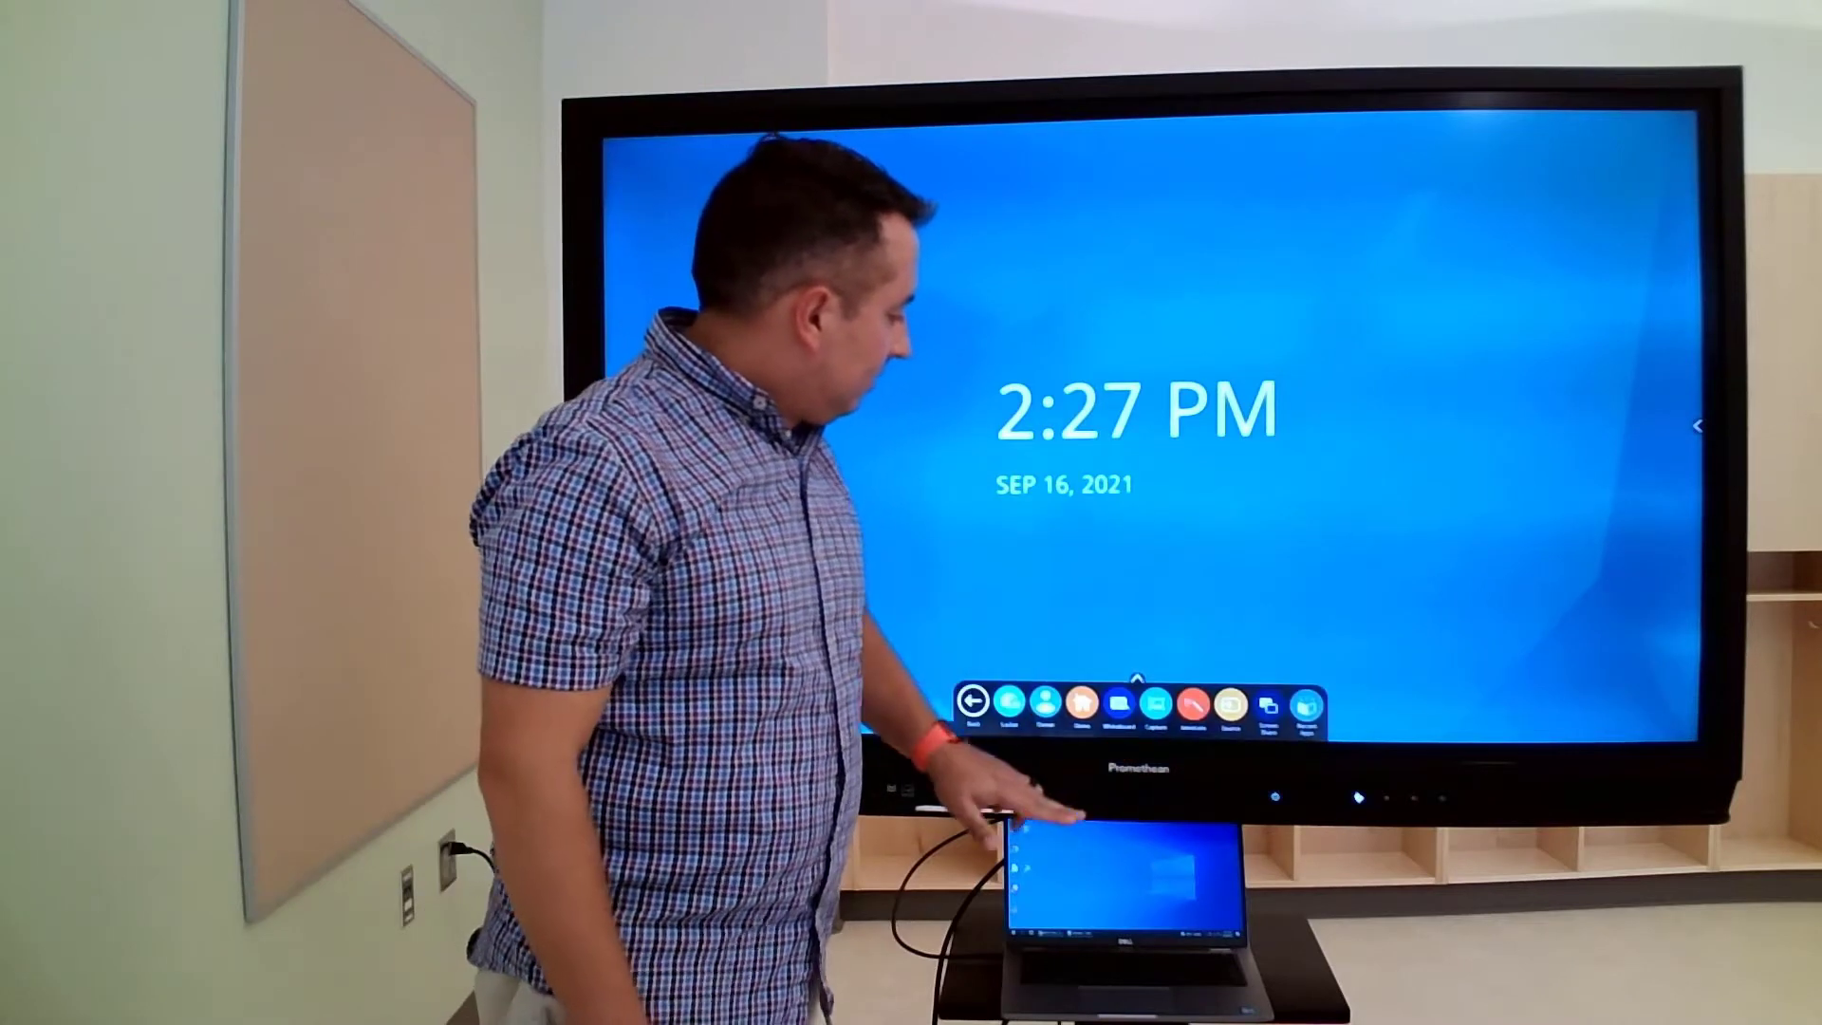
- Select the laptop's HDMI source again to show its Windows desktop and shortcuts
left_click(1217, 706)
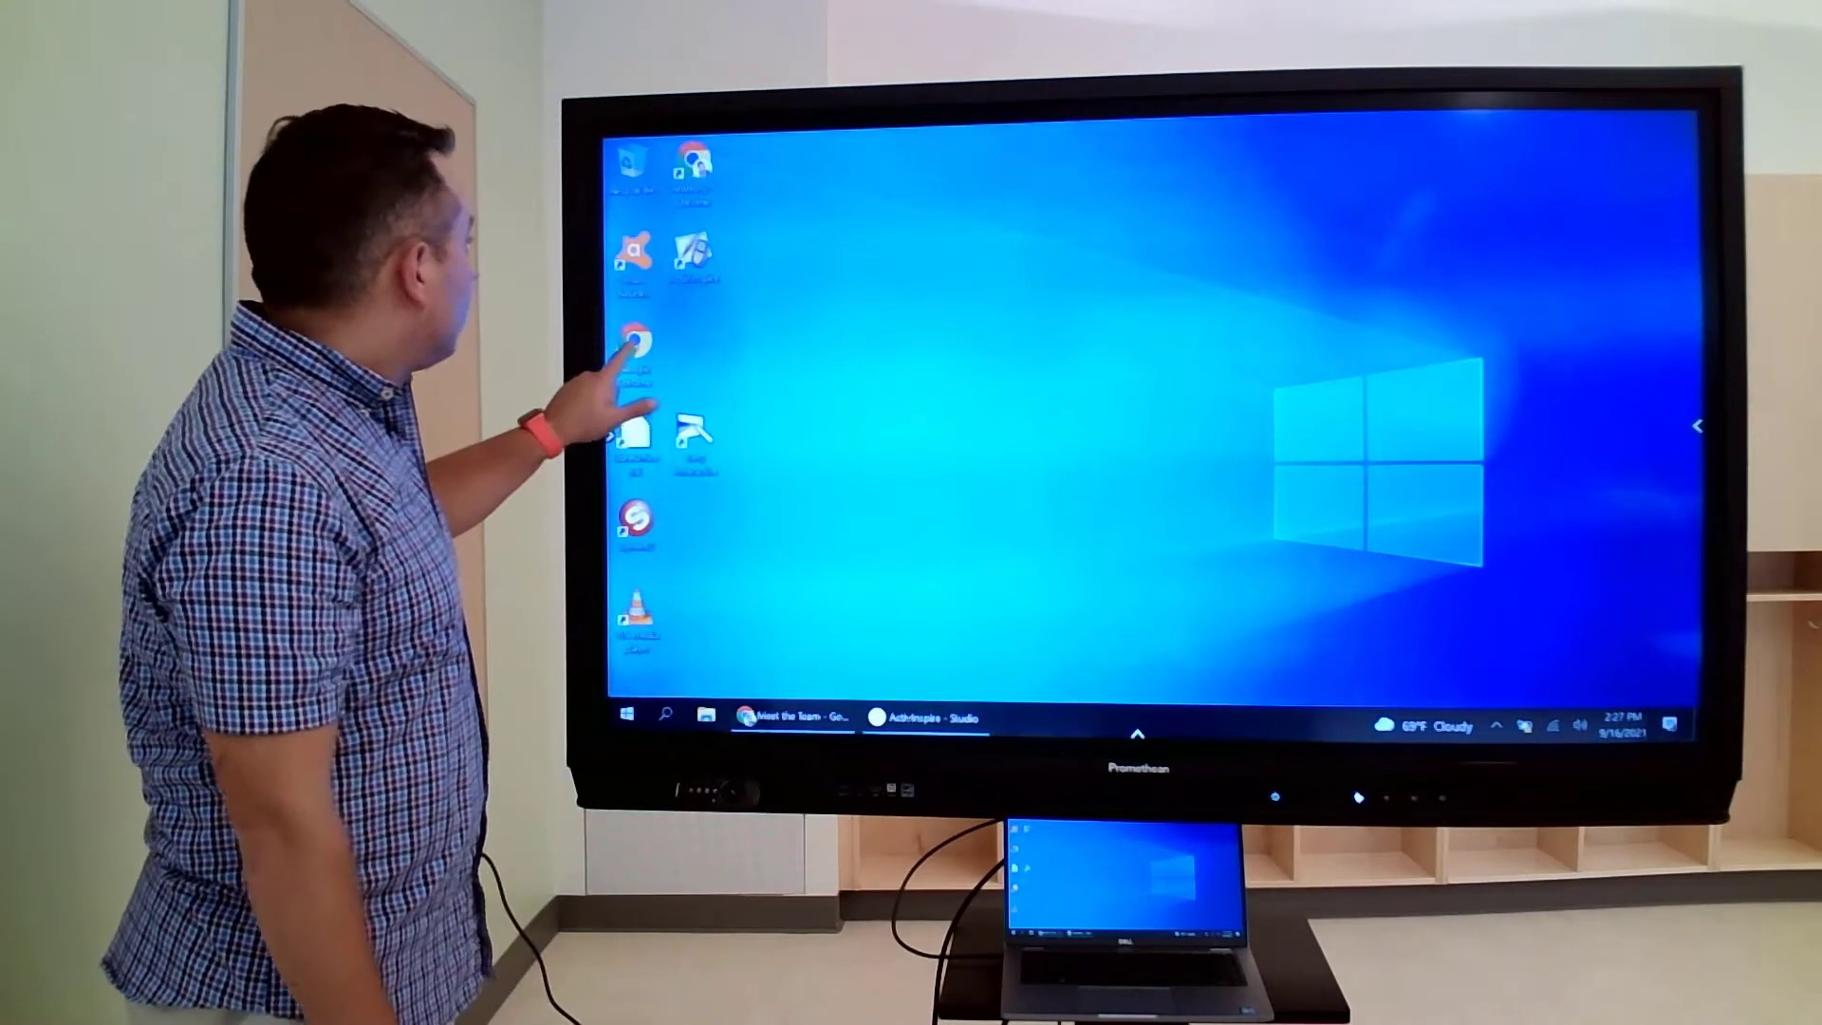
left_click(634, 345)
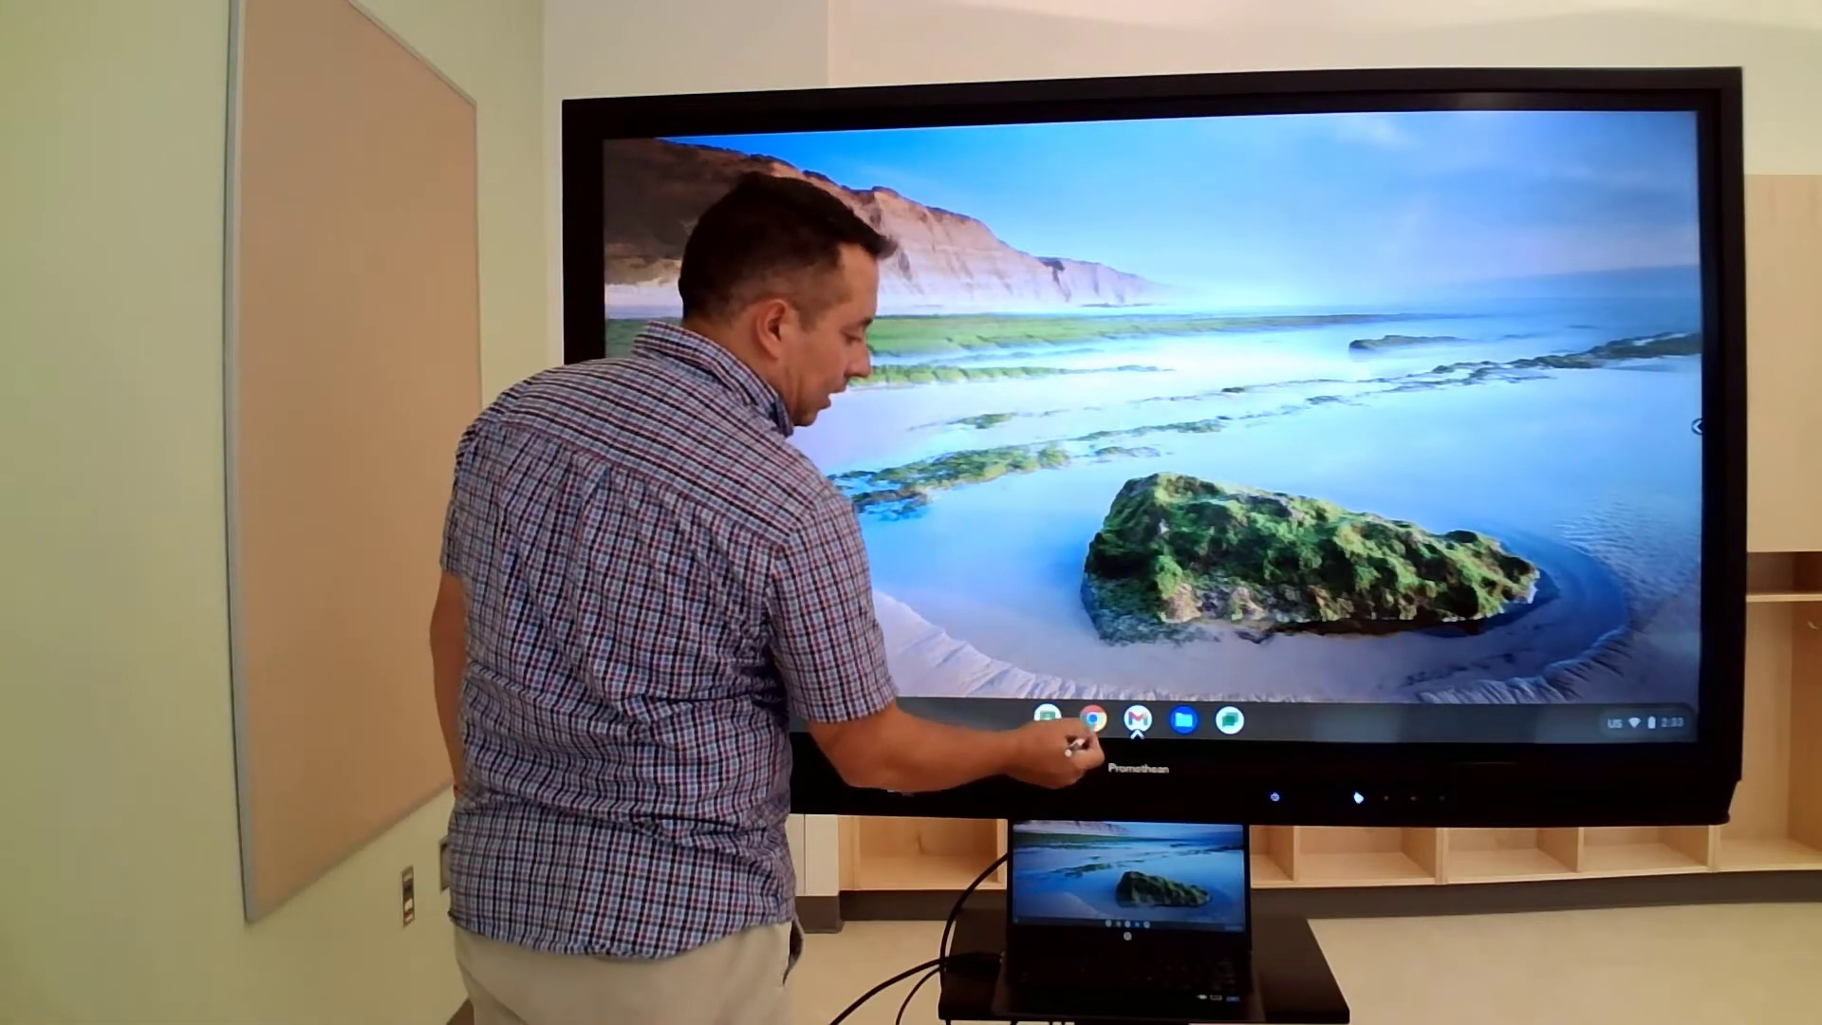
- Launch Chrome from the ChromeOS shelf, opening a new-tab browser window
left_click(1085, 722)
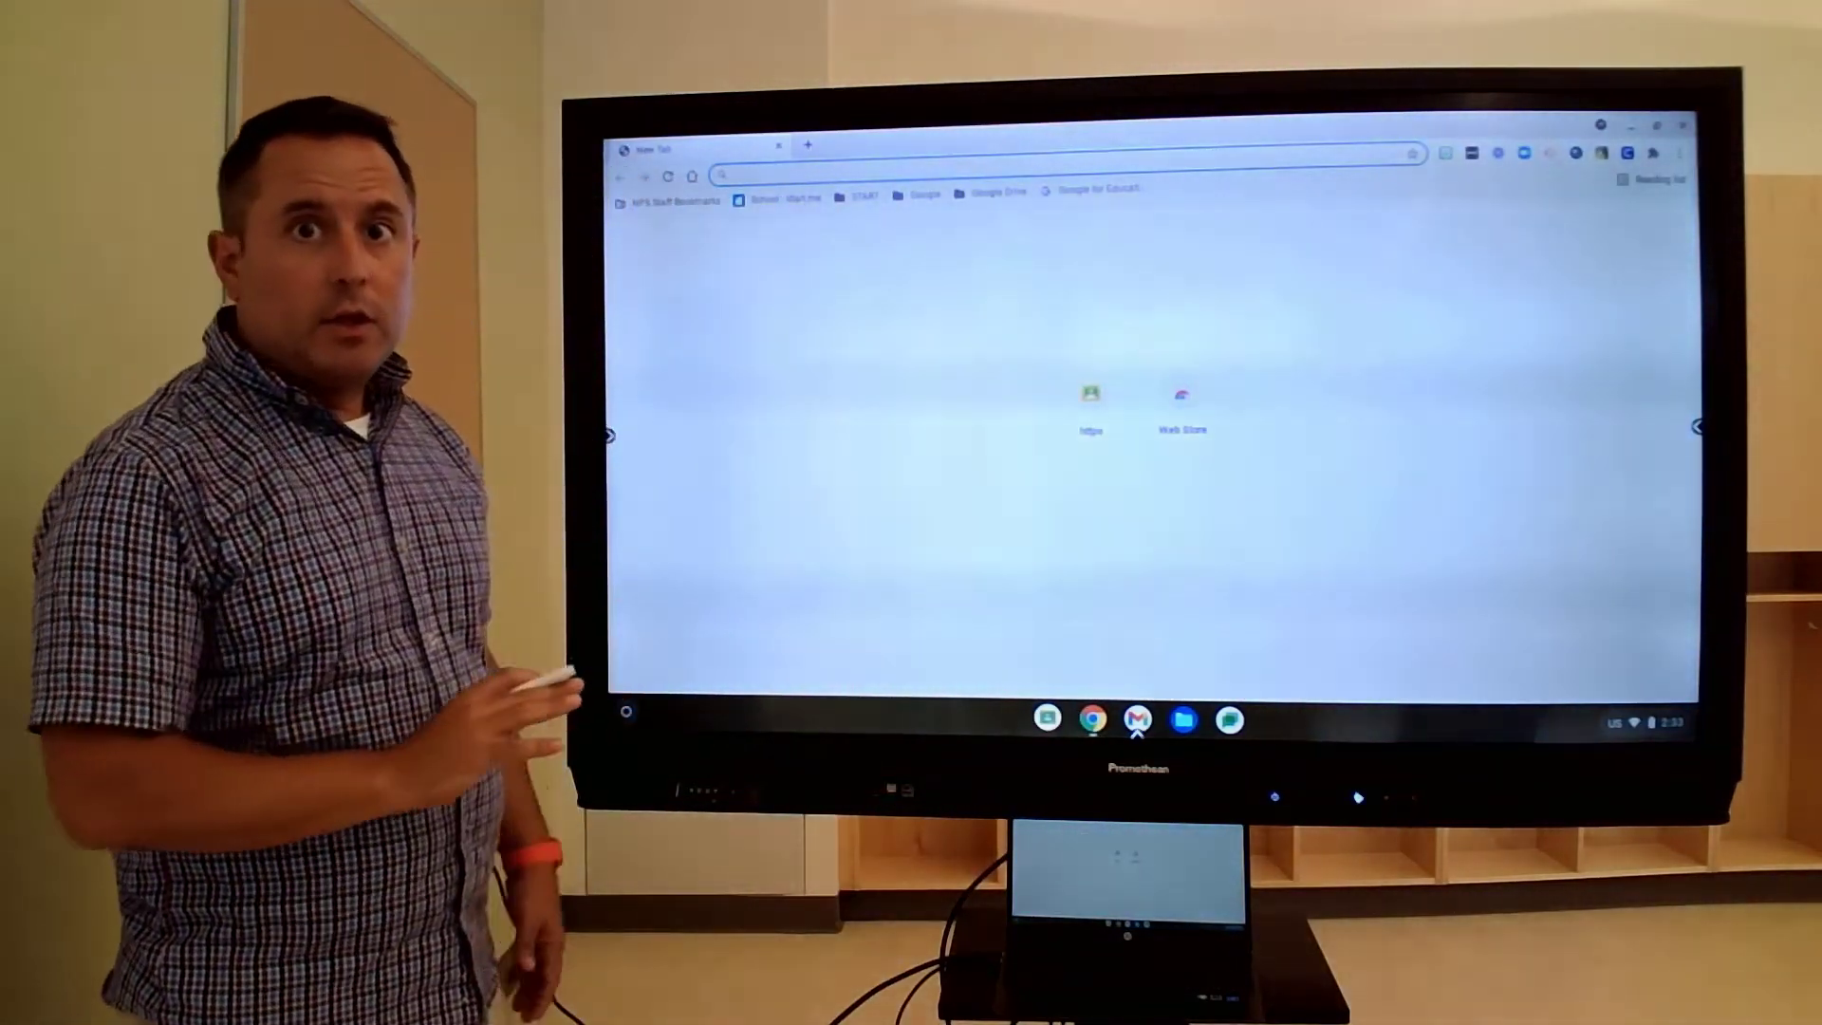